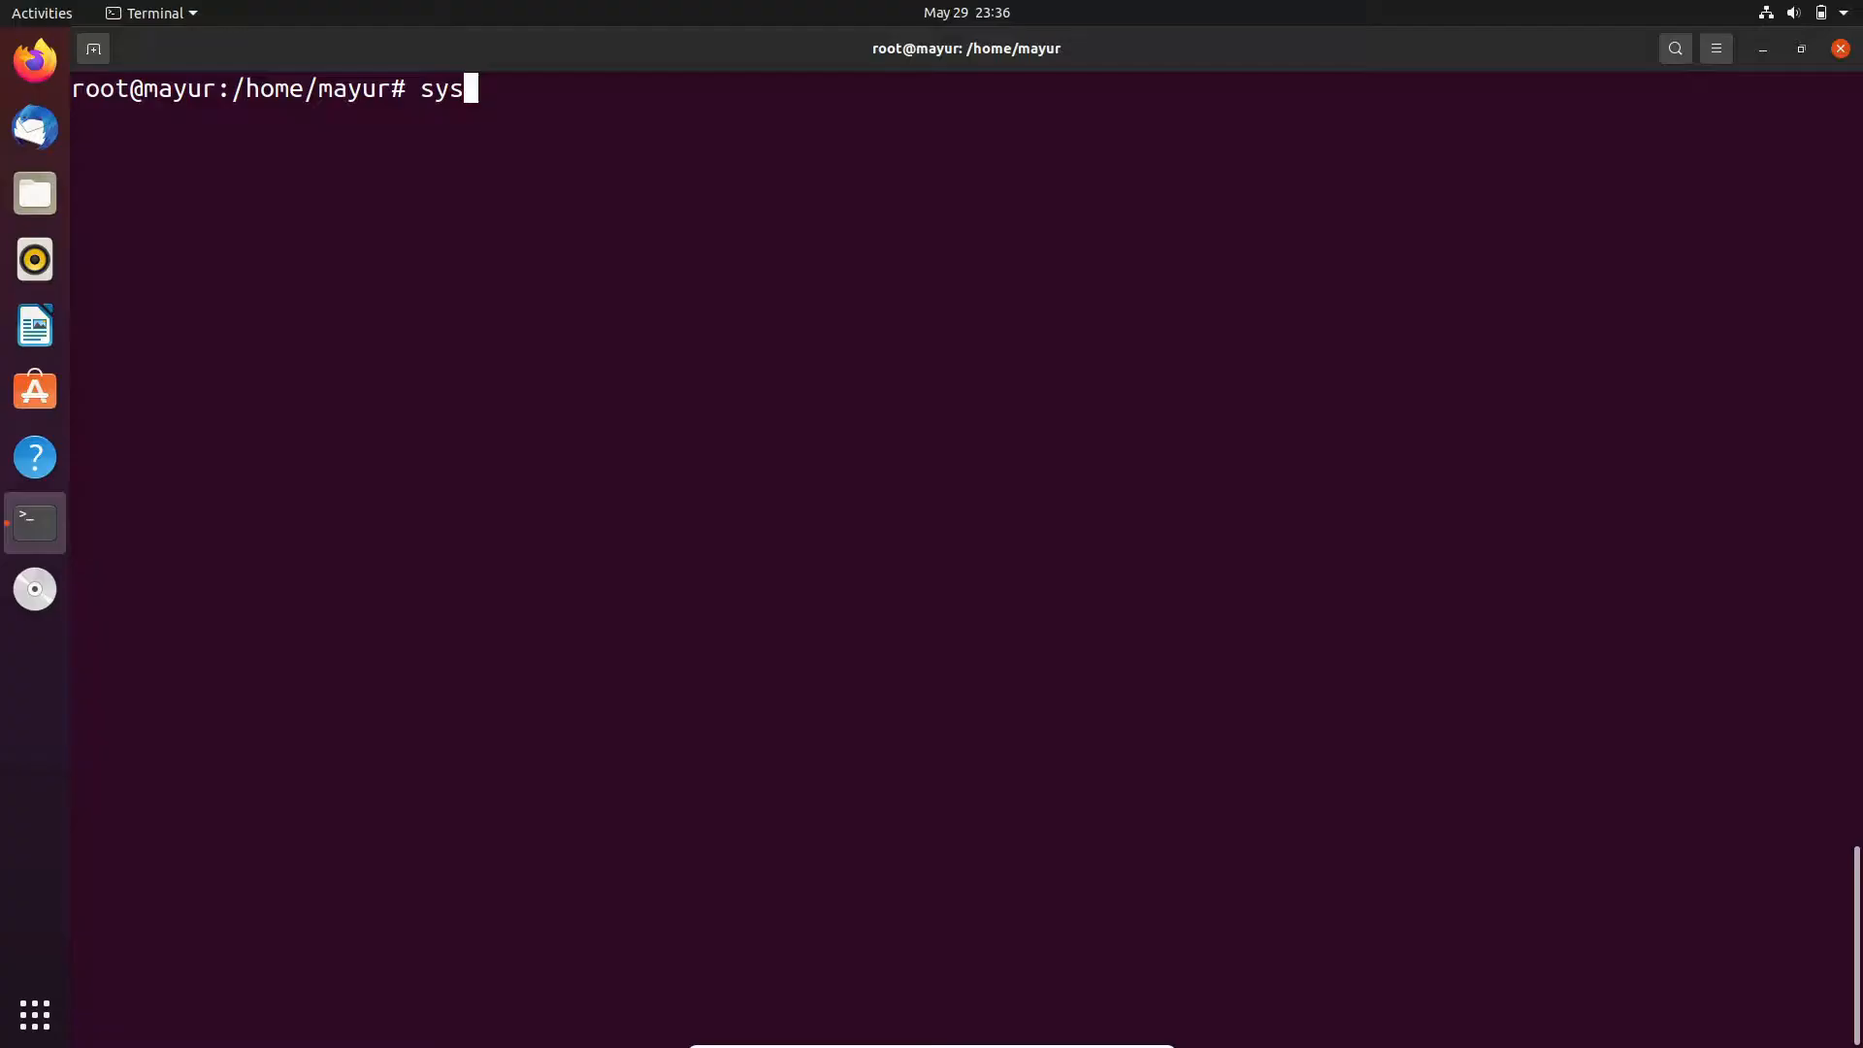
- Run 'systemctl status apache2' and read the line 11 apache2.conf syntax error failure
type("temctl s")
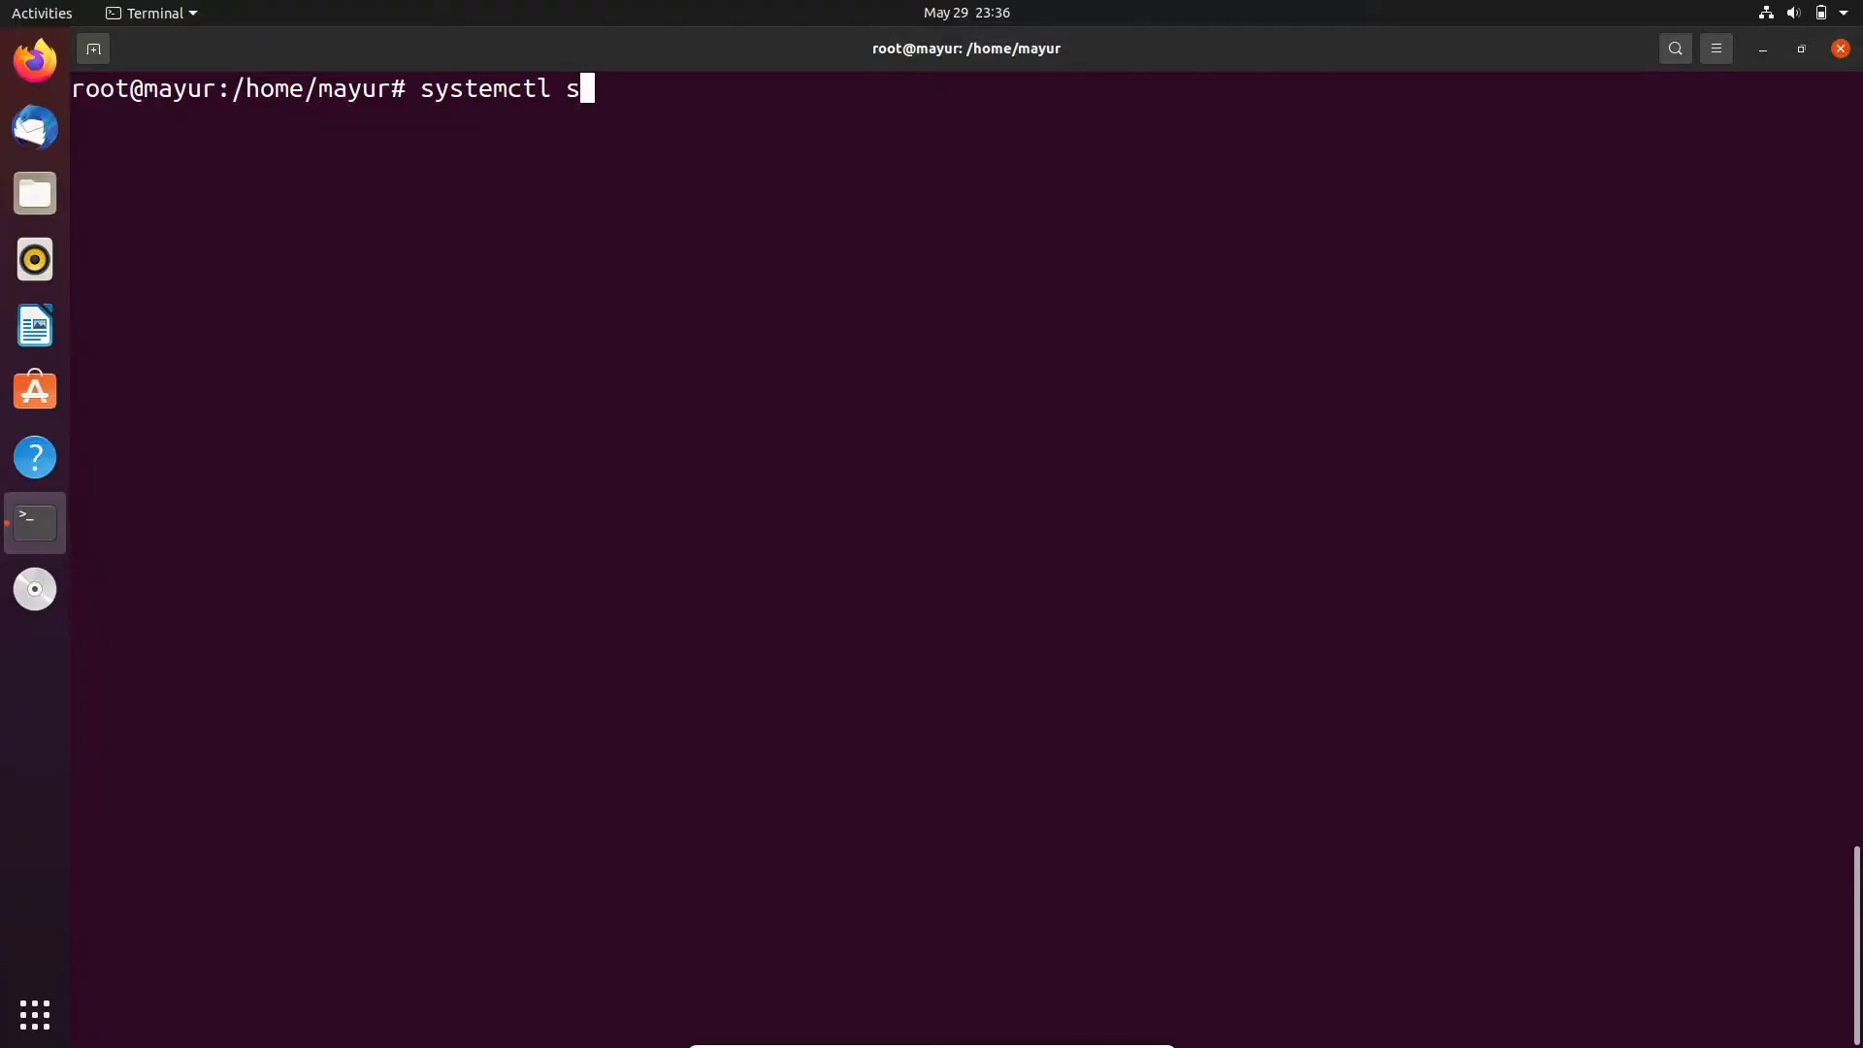
type("tatus apa")
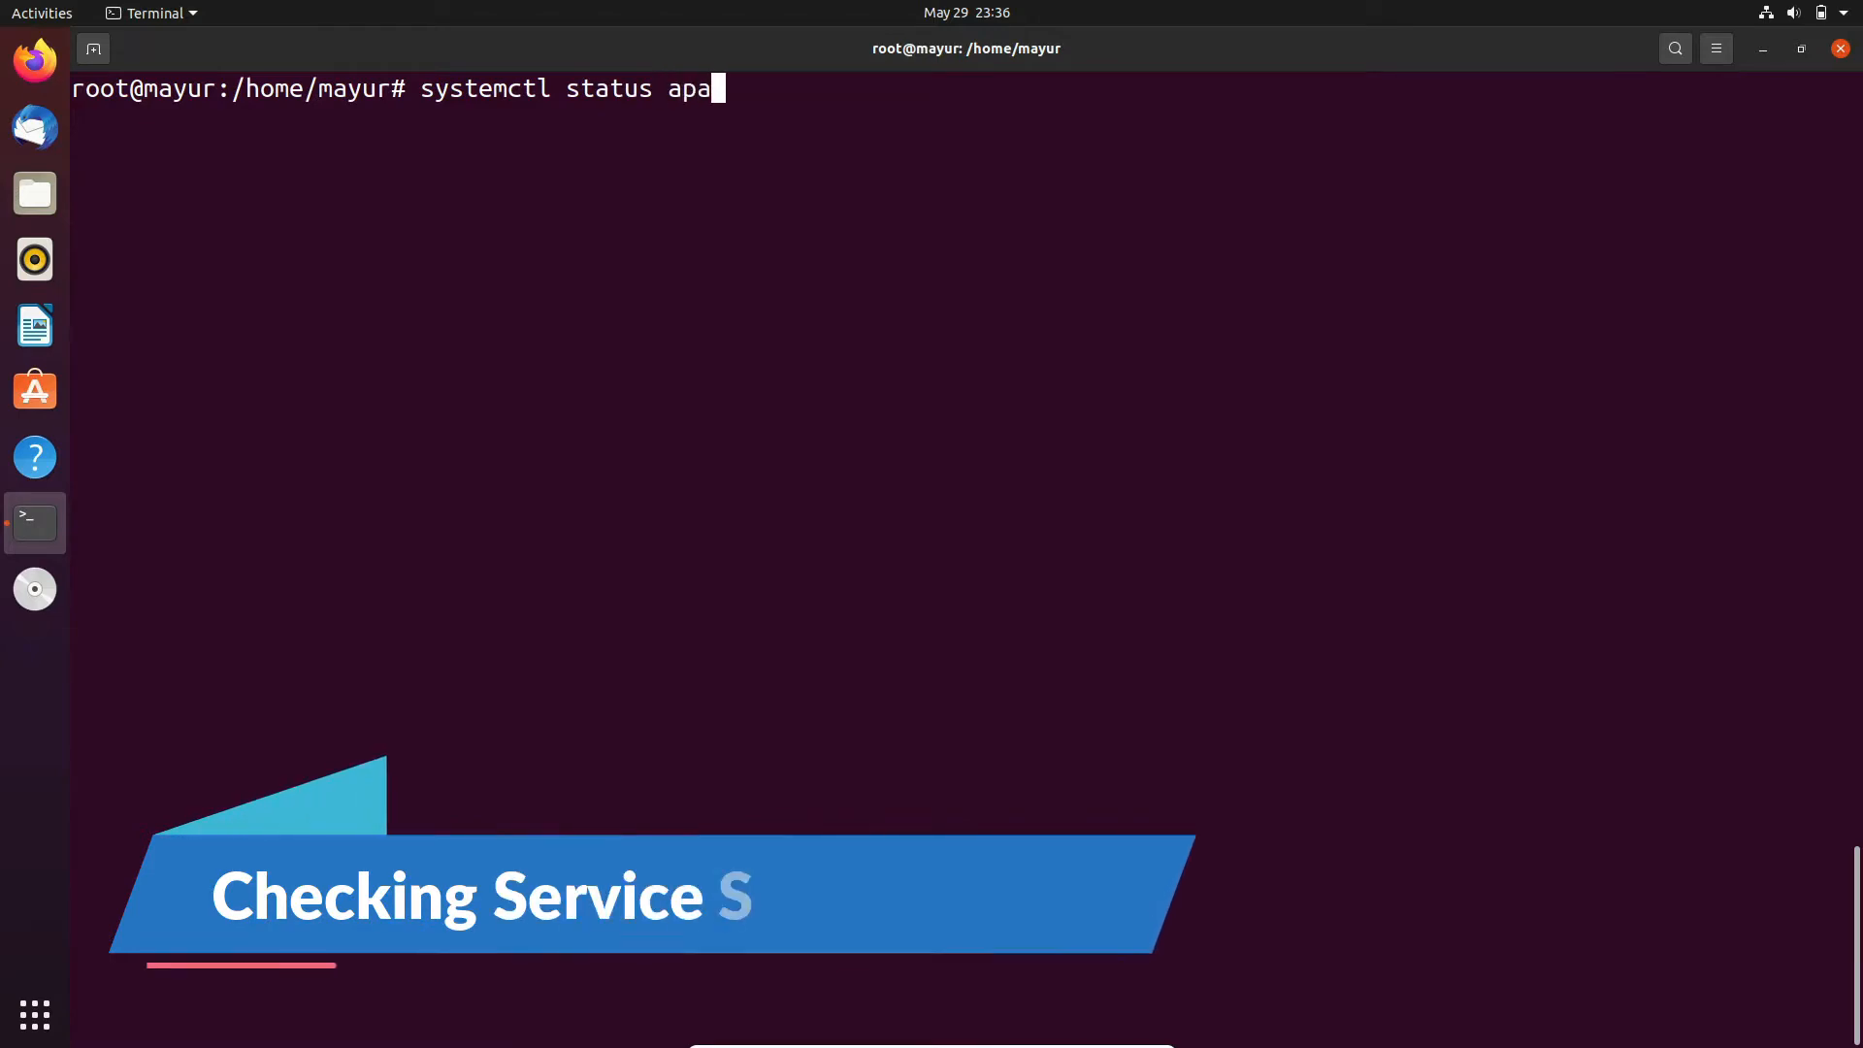
type("cha")
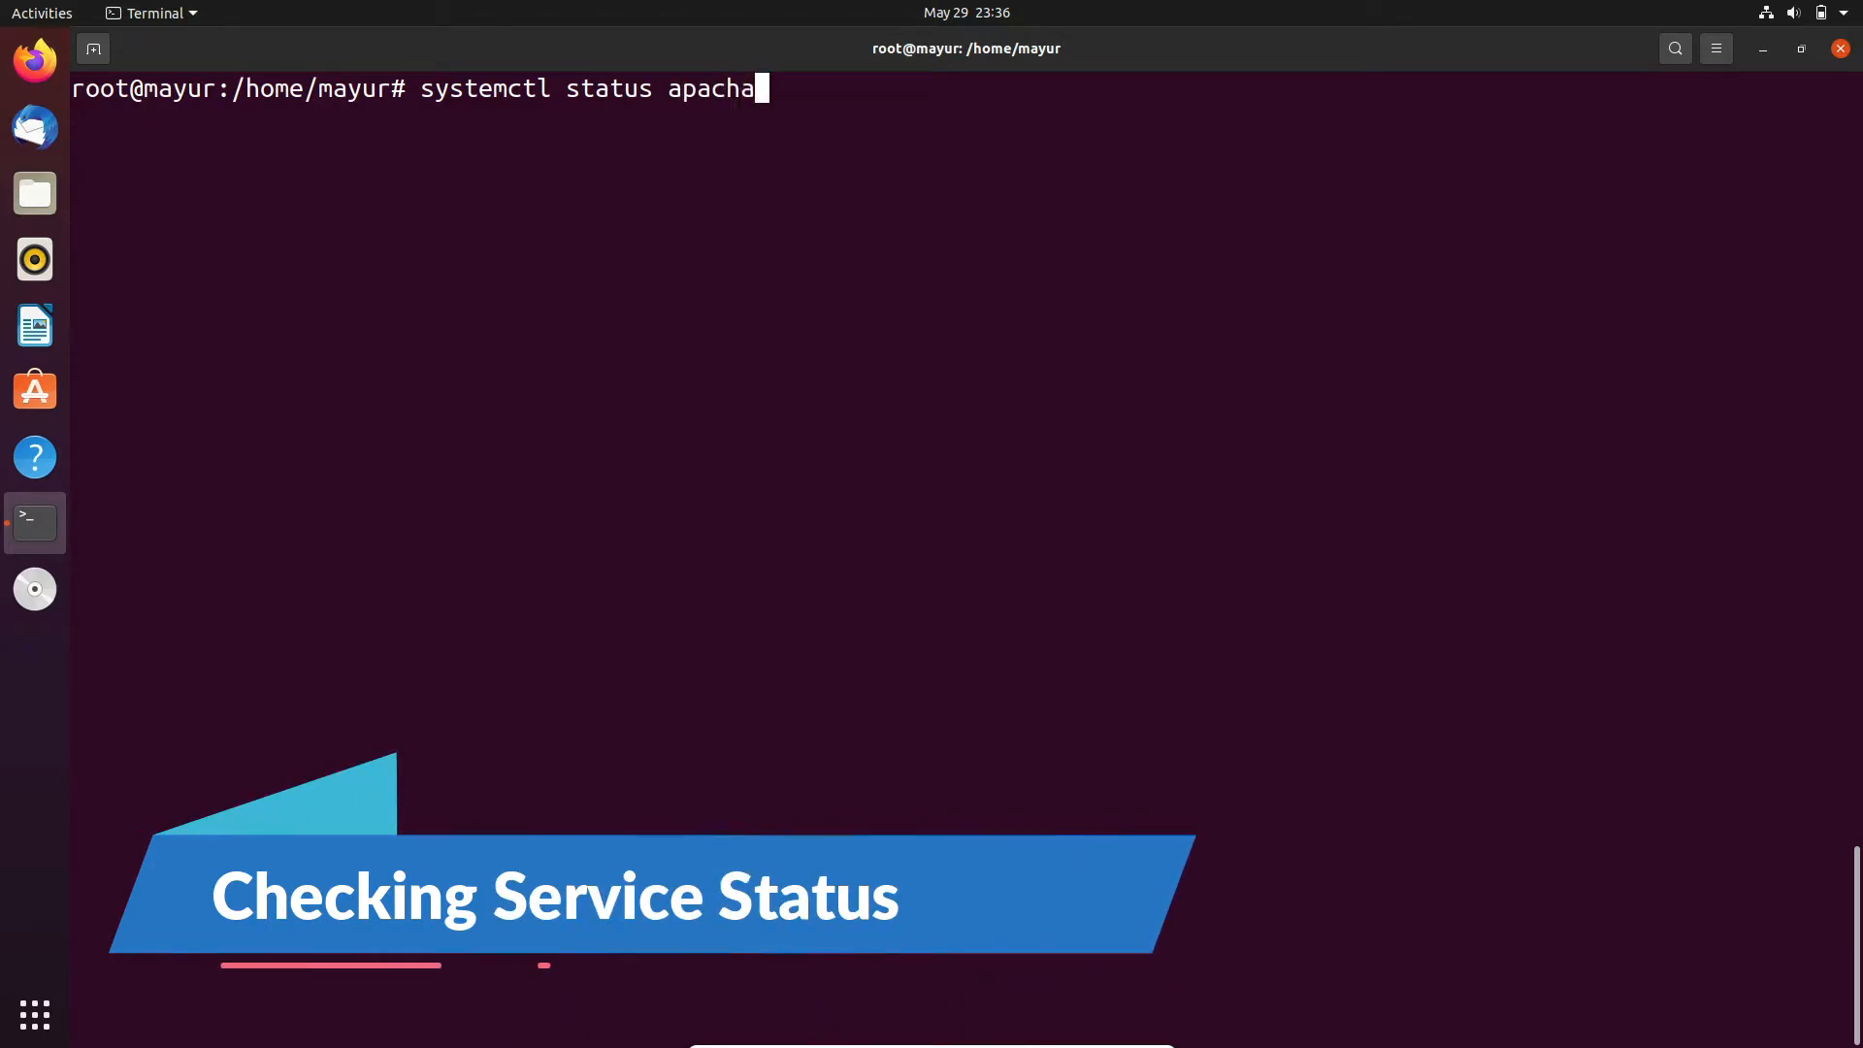
key("BackSpace")
type("e2")
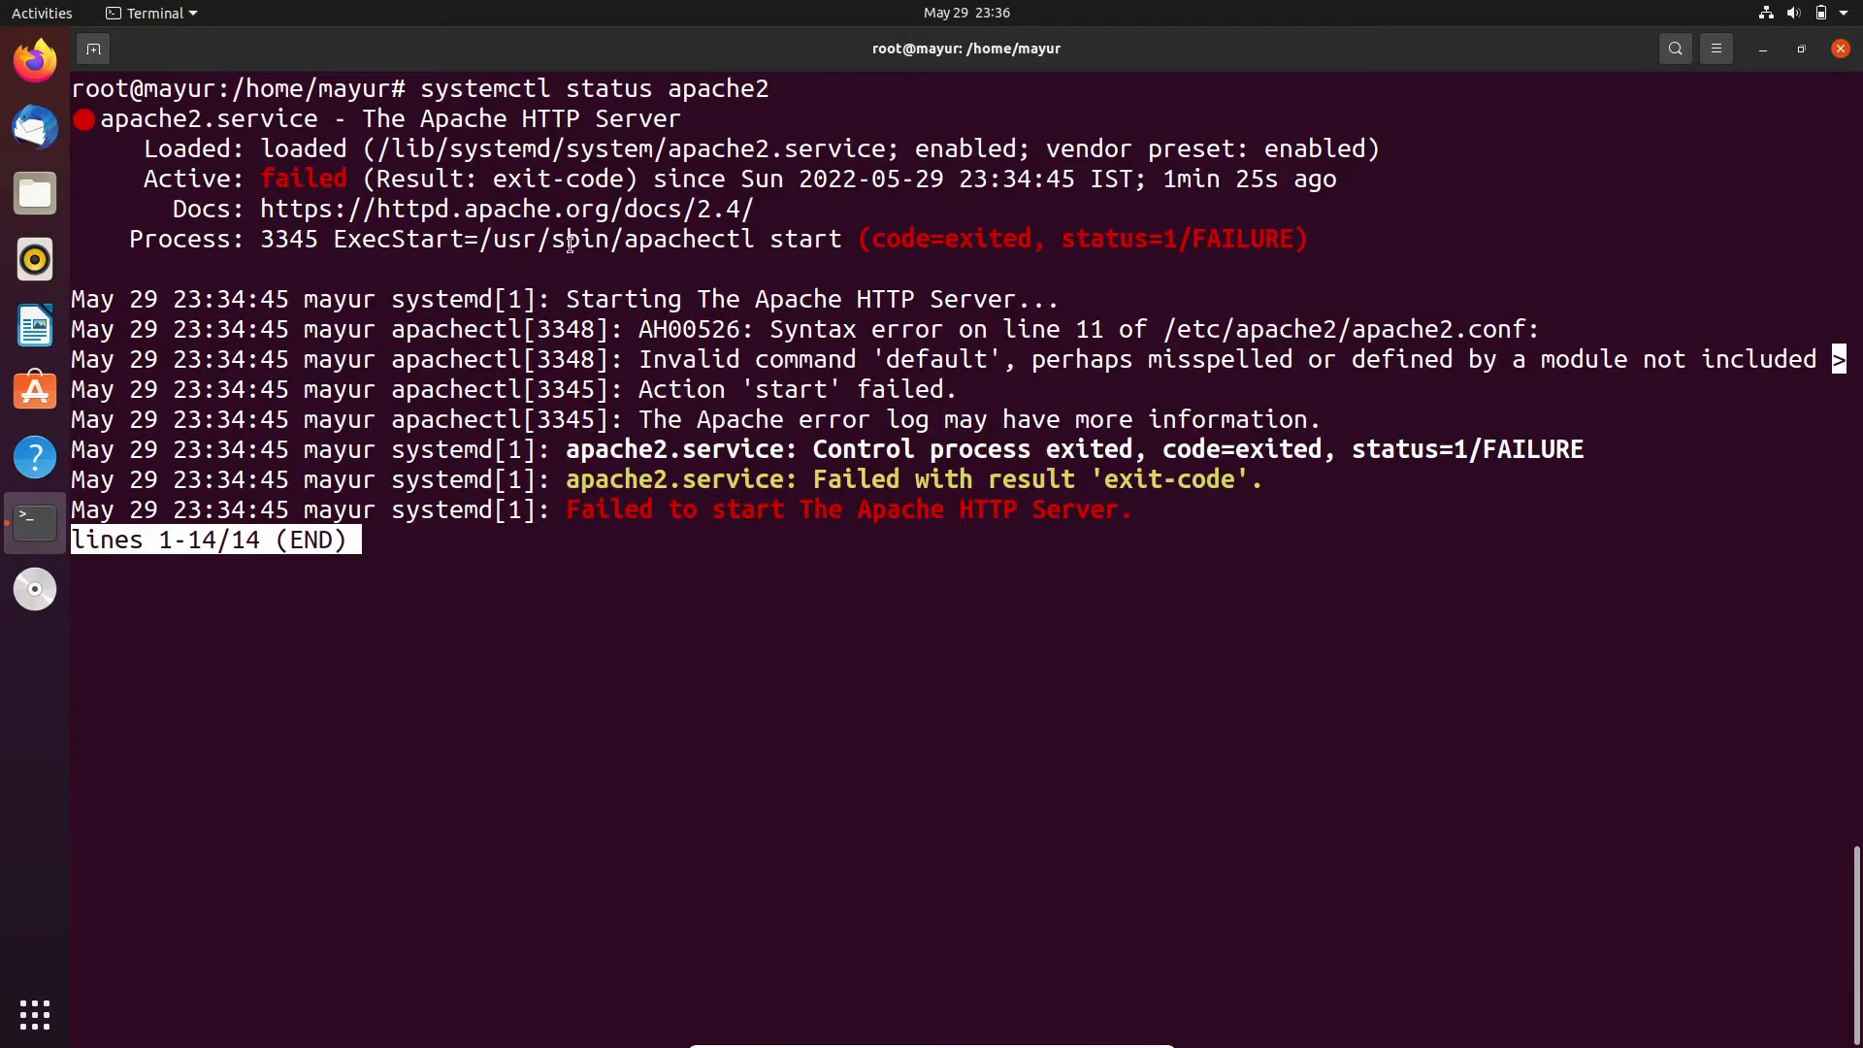
key("q")
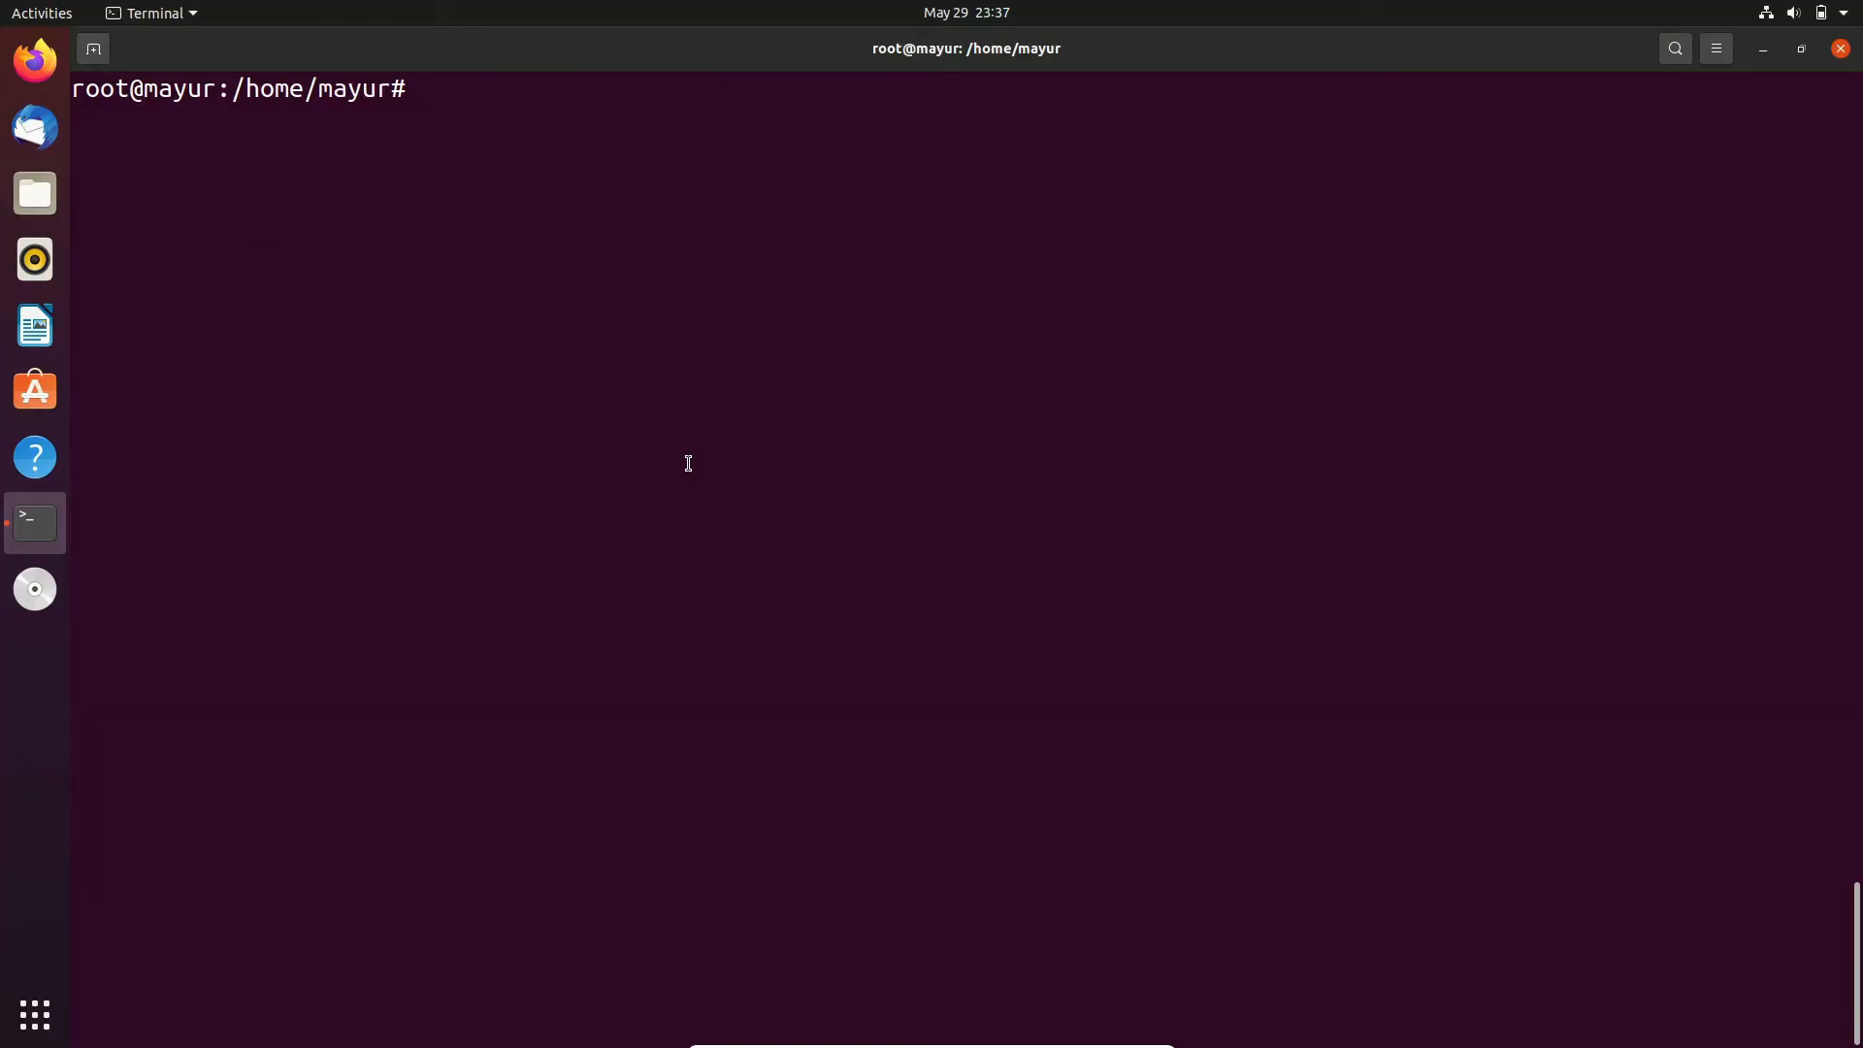
- Review today's apache2.service journal, showing repeated line 11 syntax errors and a failed start
type("journalctl -u apache2.service --since today")
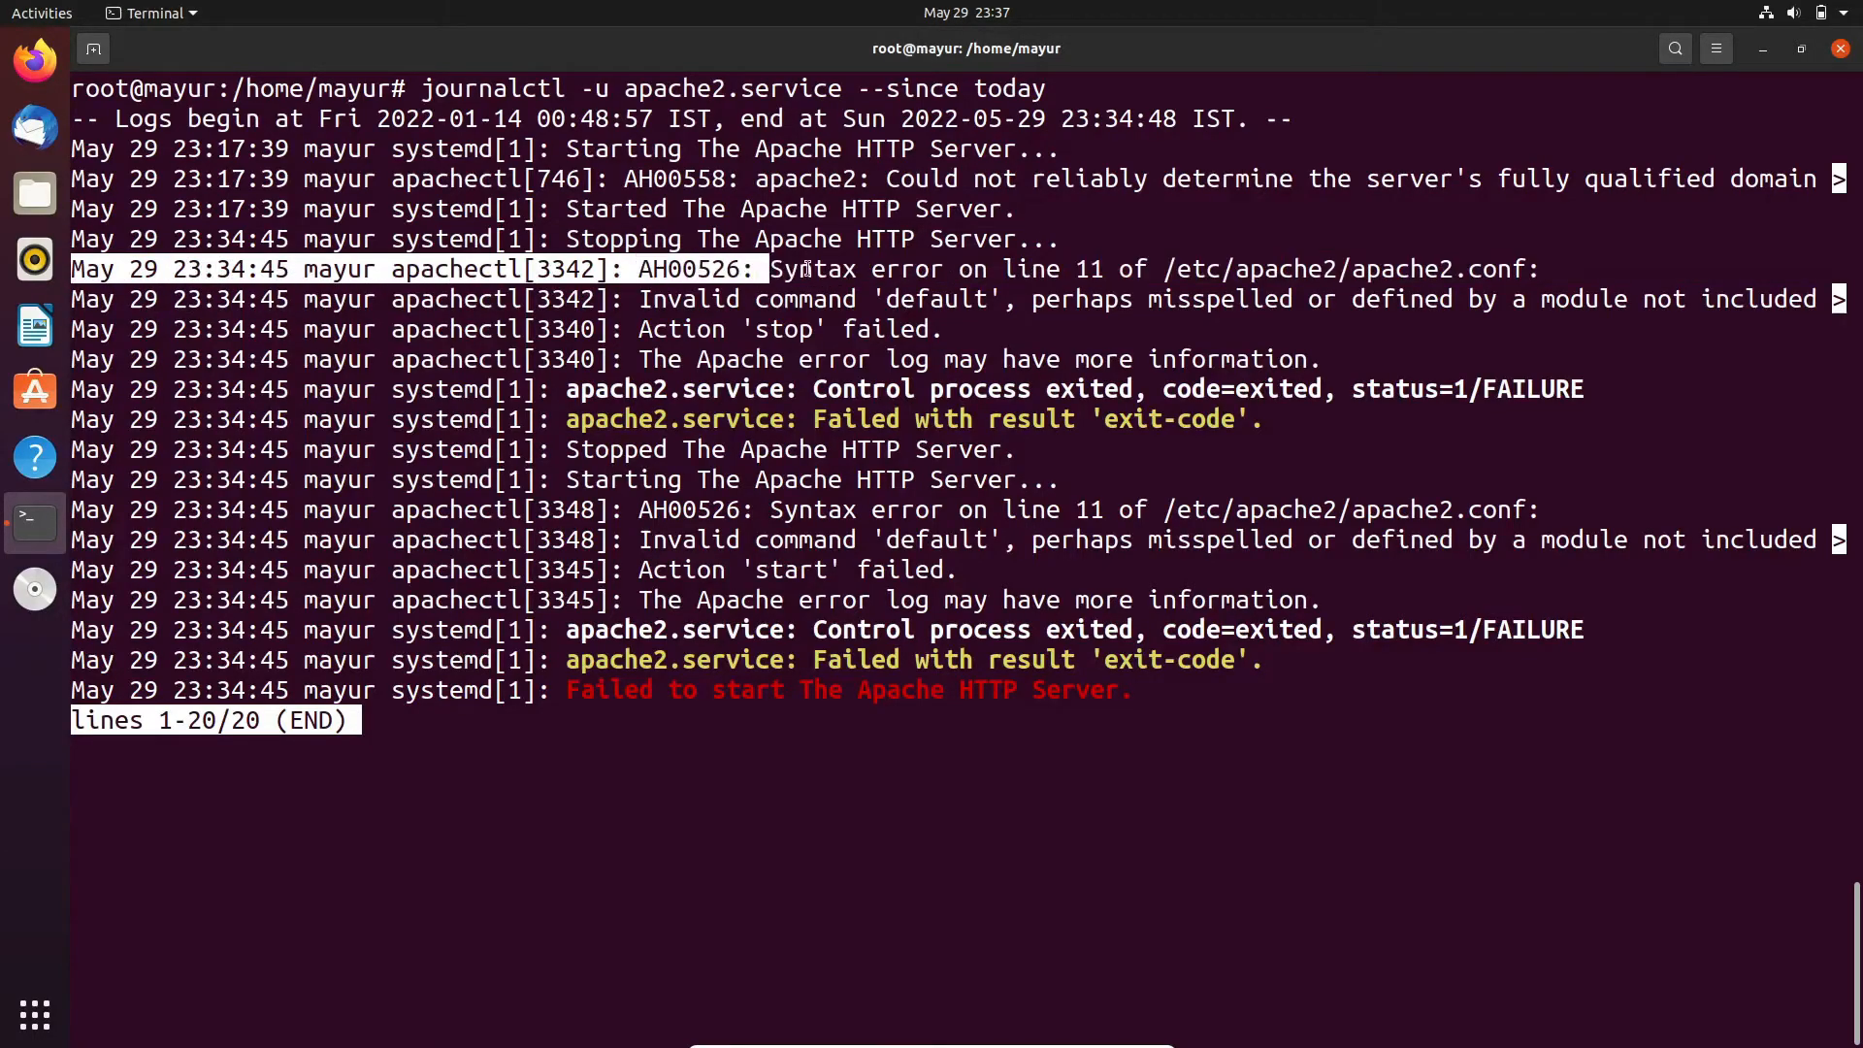
key("q")
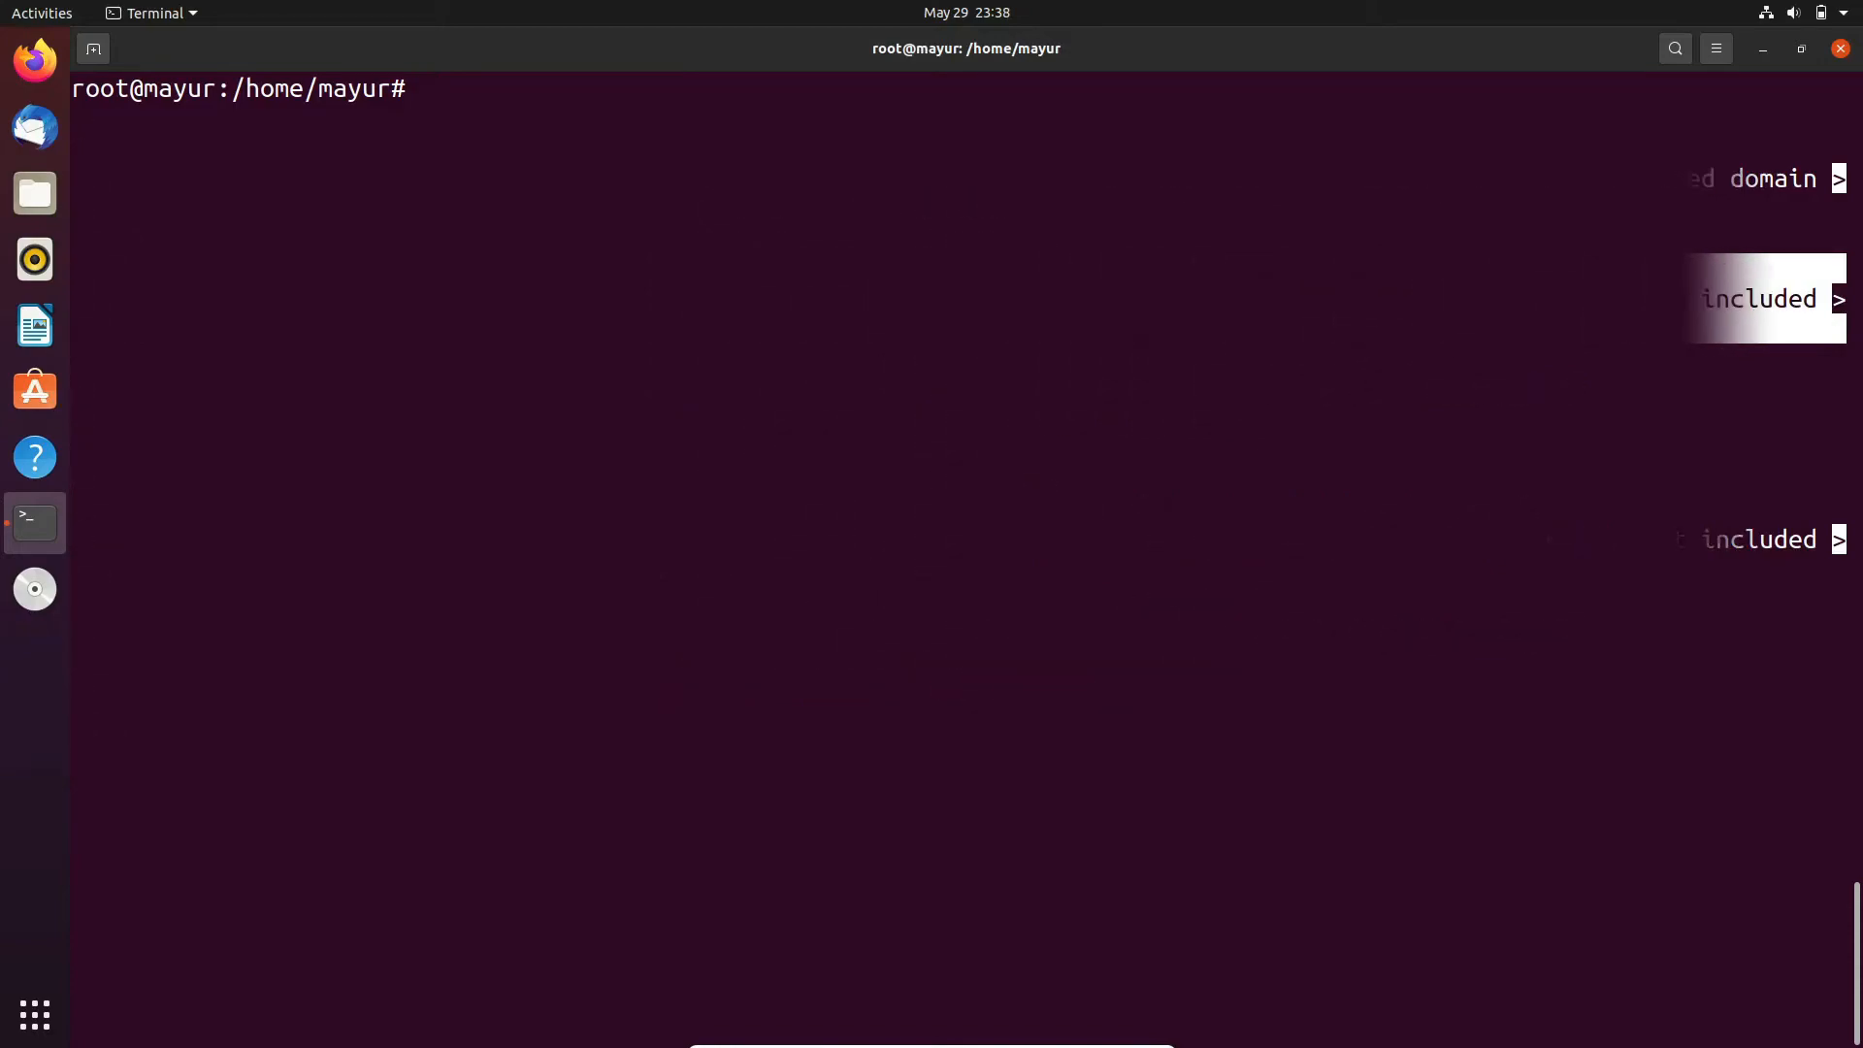
- Run 'apachectl configtest' to test the Apache configuration syntax
type("apach")
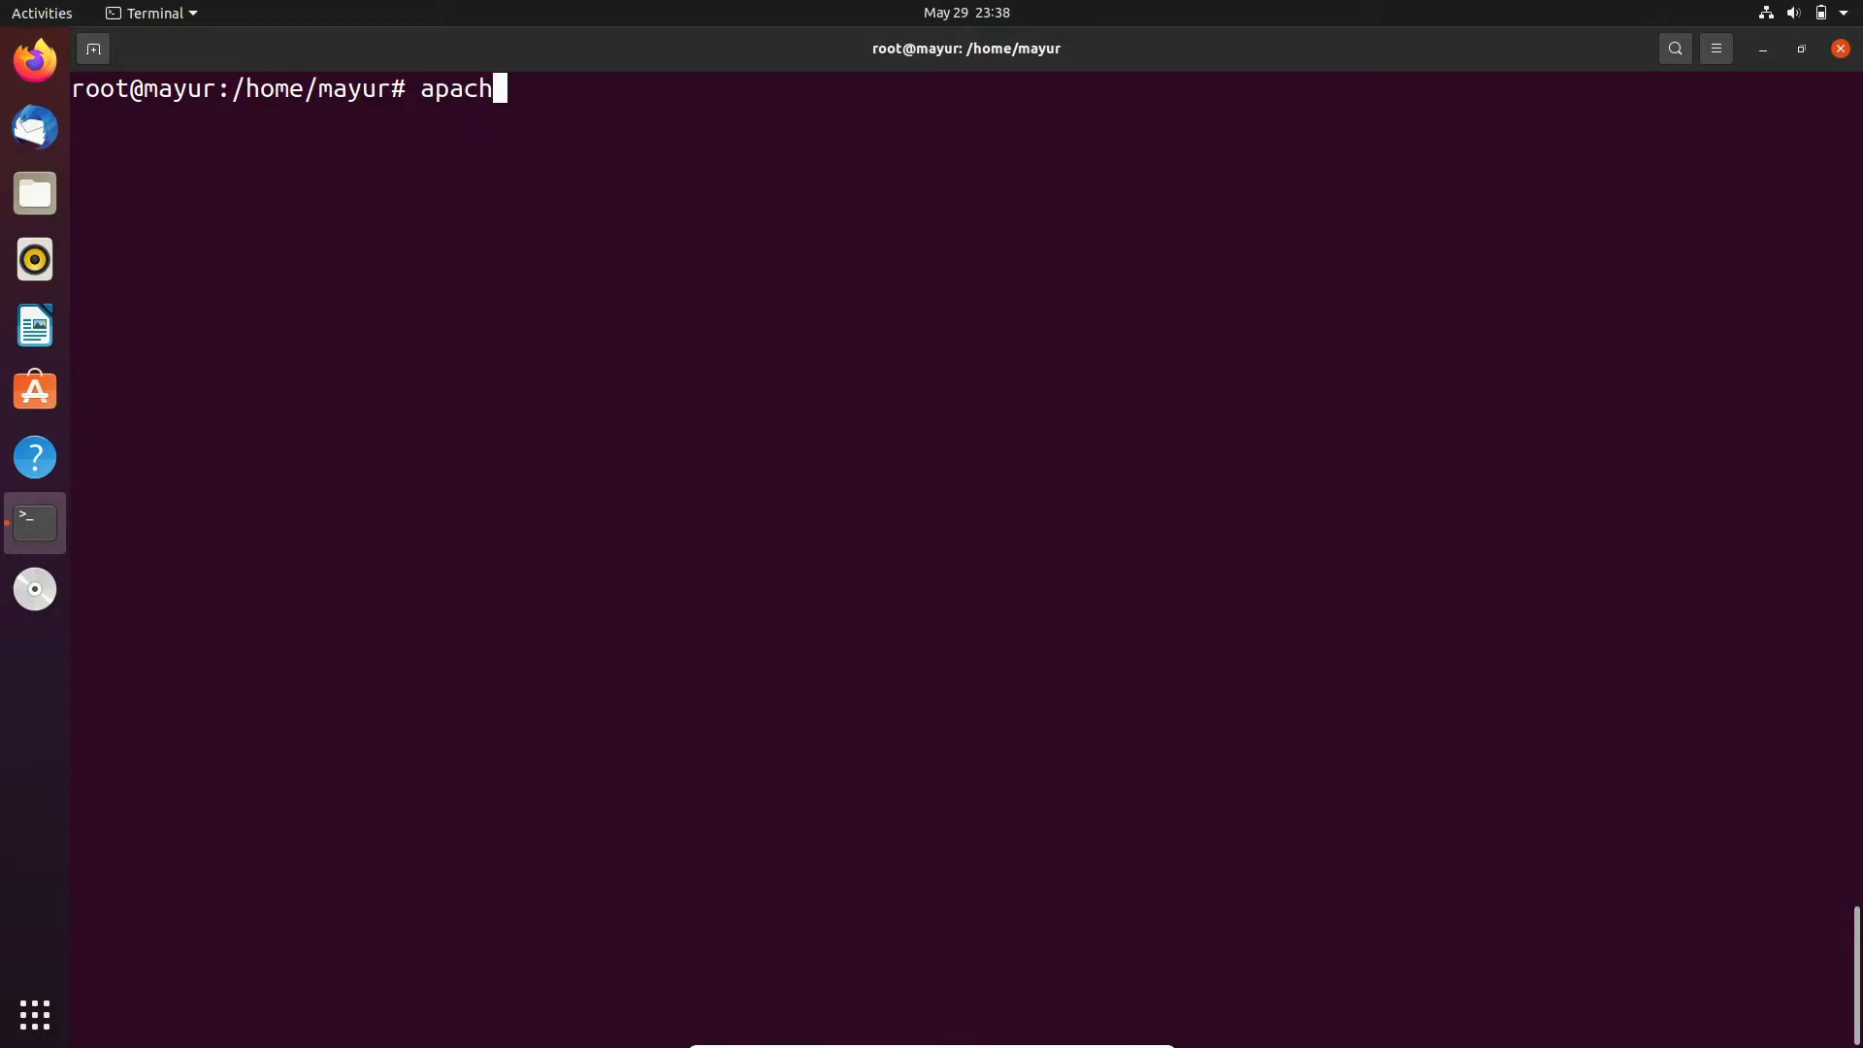
type("ectl confi")
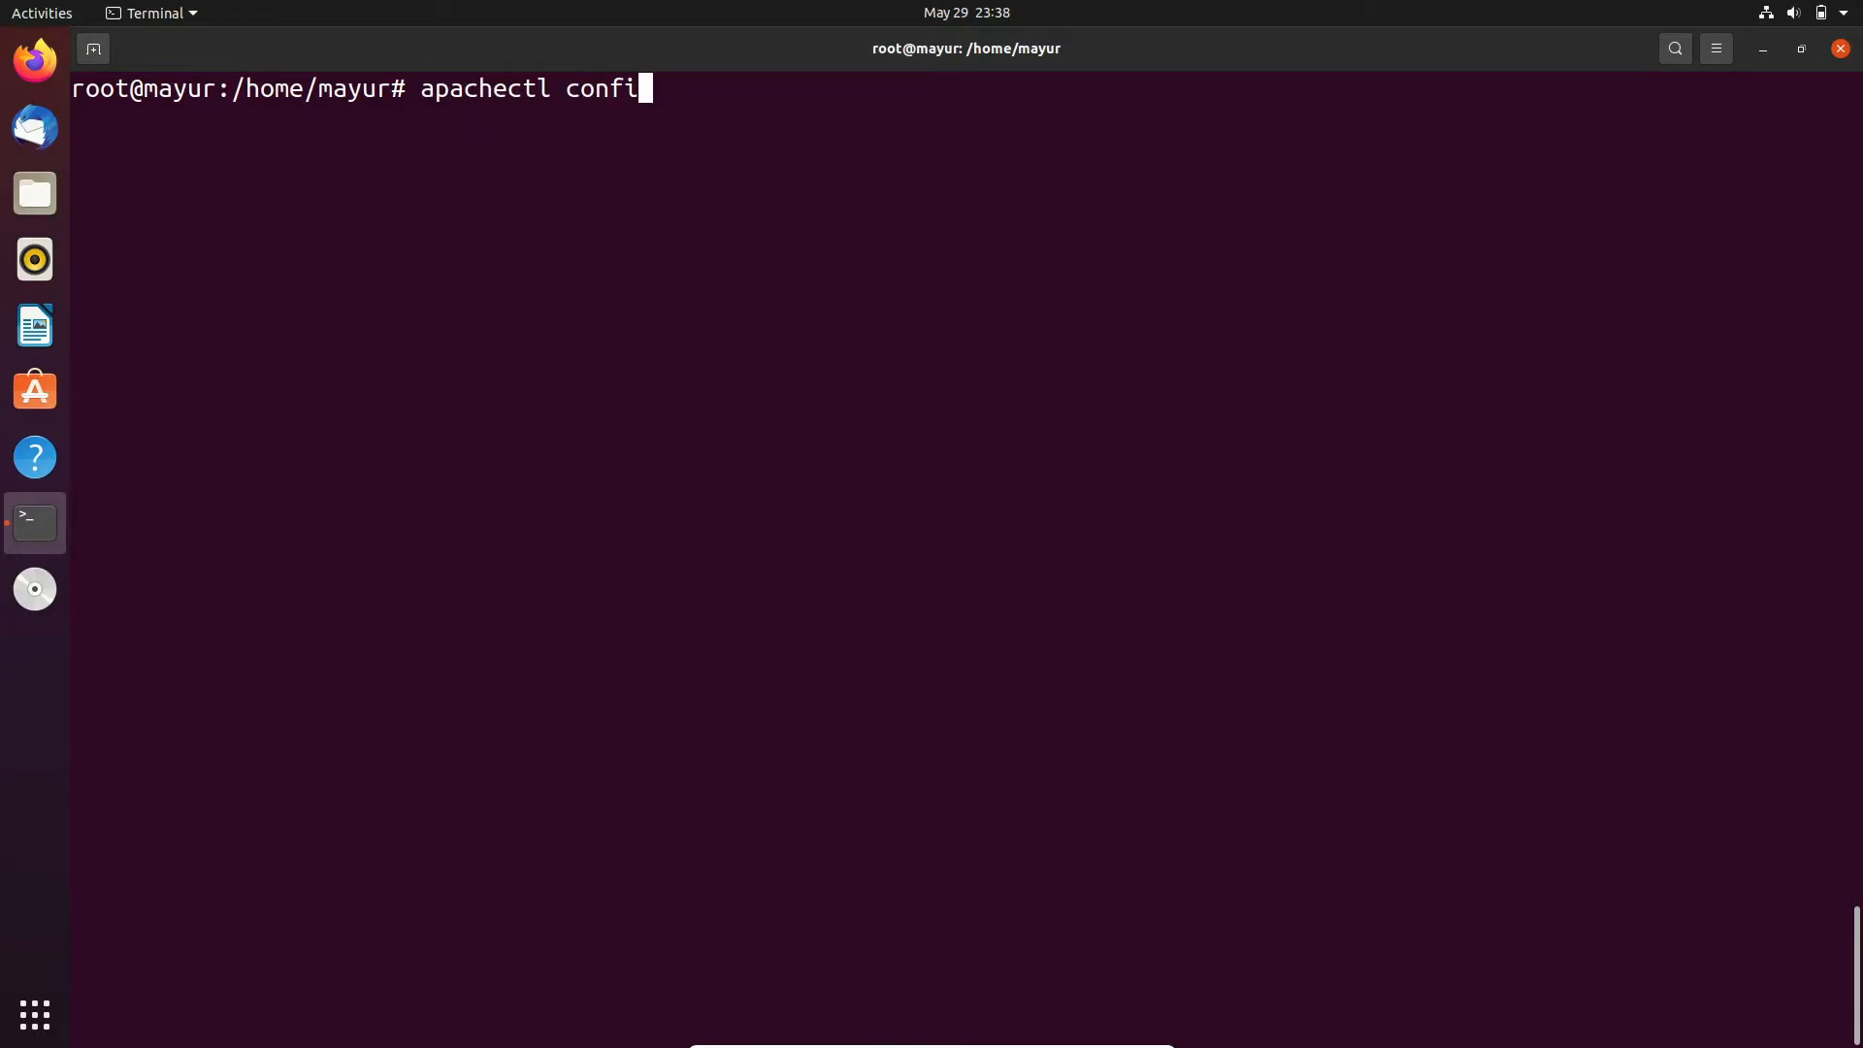
type("gtest")
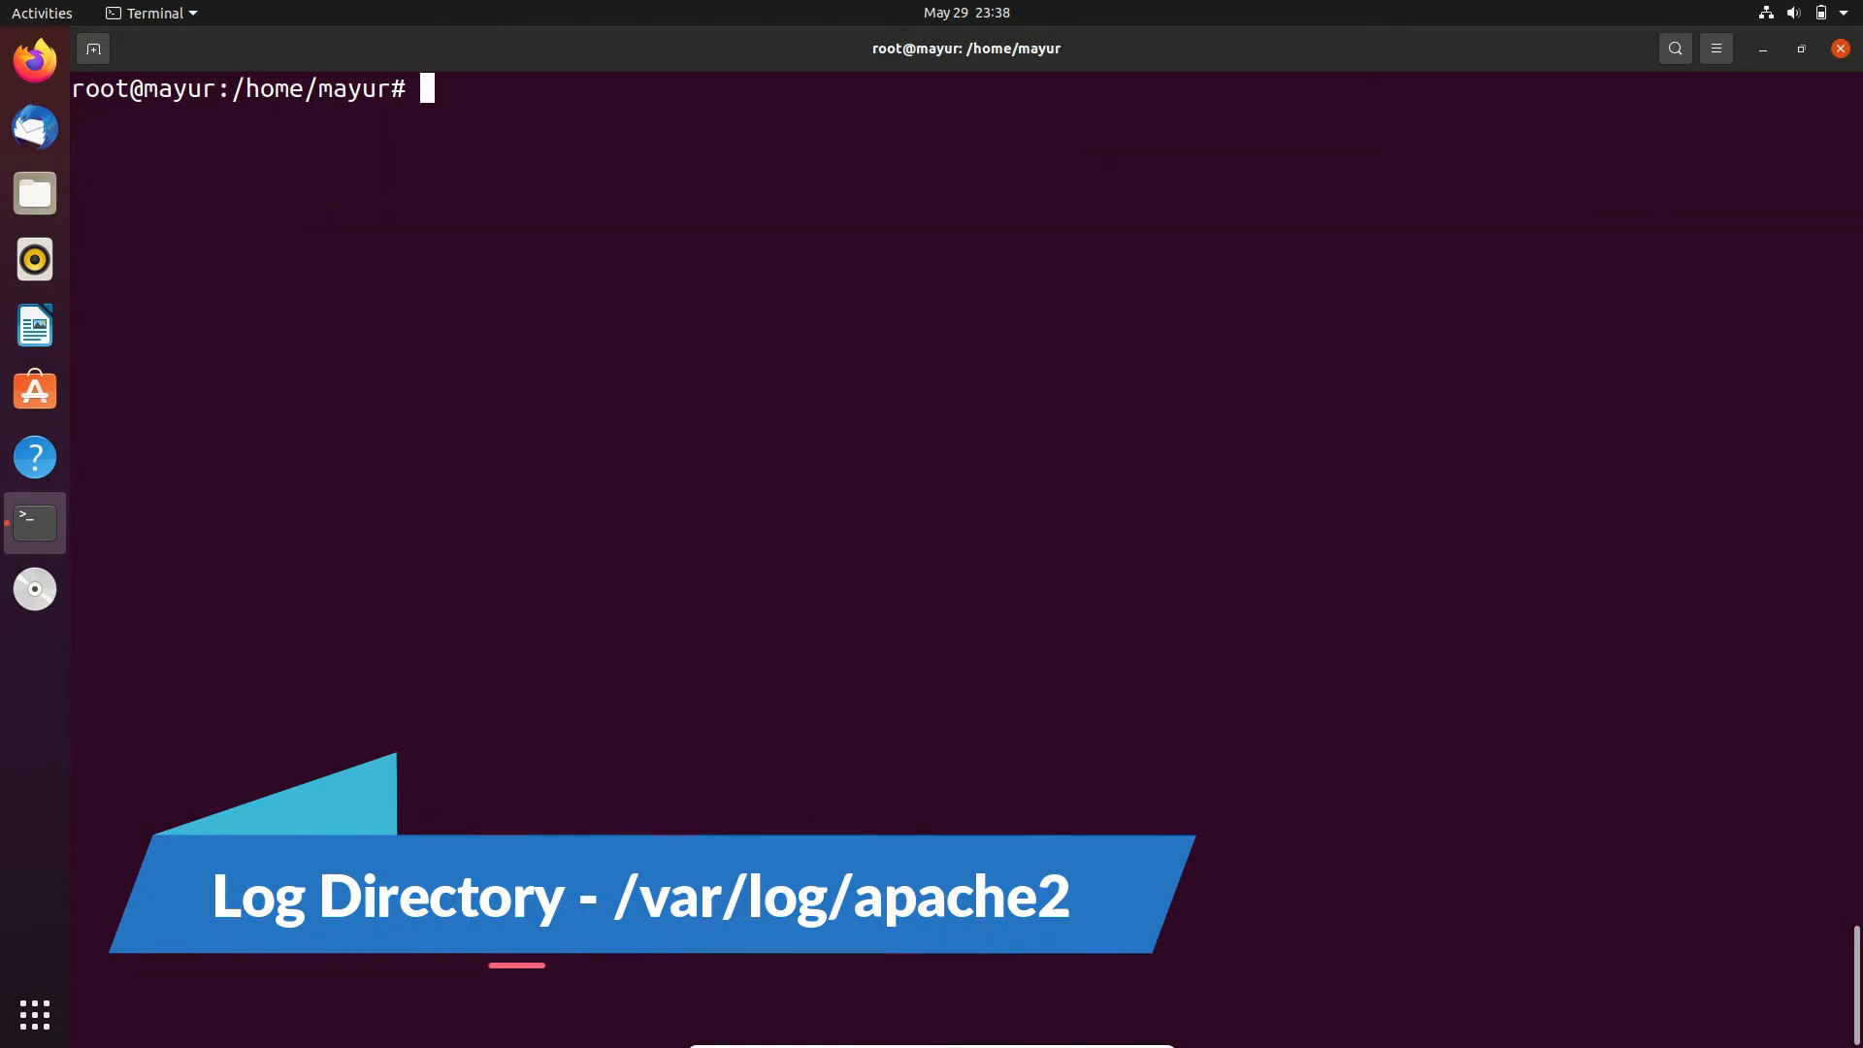
- Follow /var/log/apache2/error.log live with tail -f, ending at the SIGTERM shutdown notice
type("tail -f")
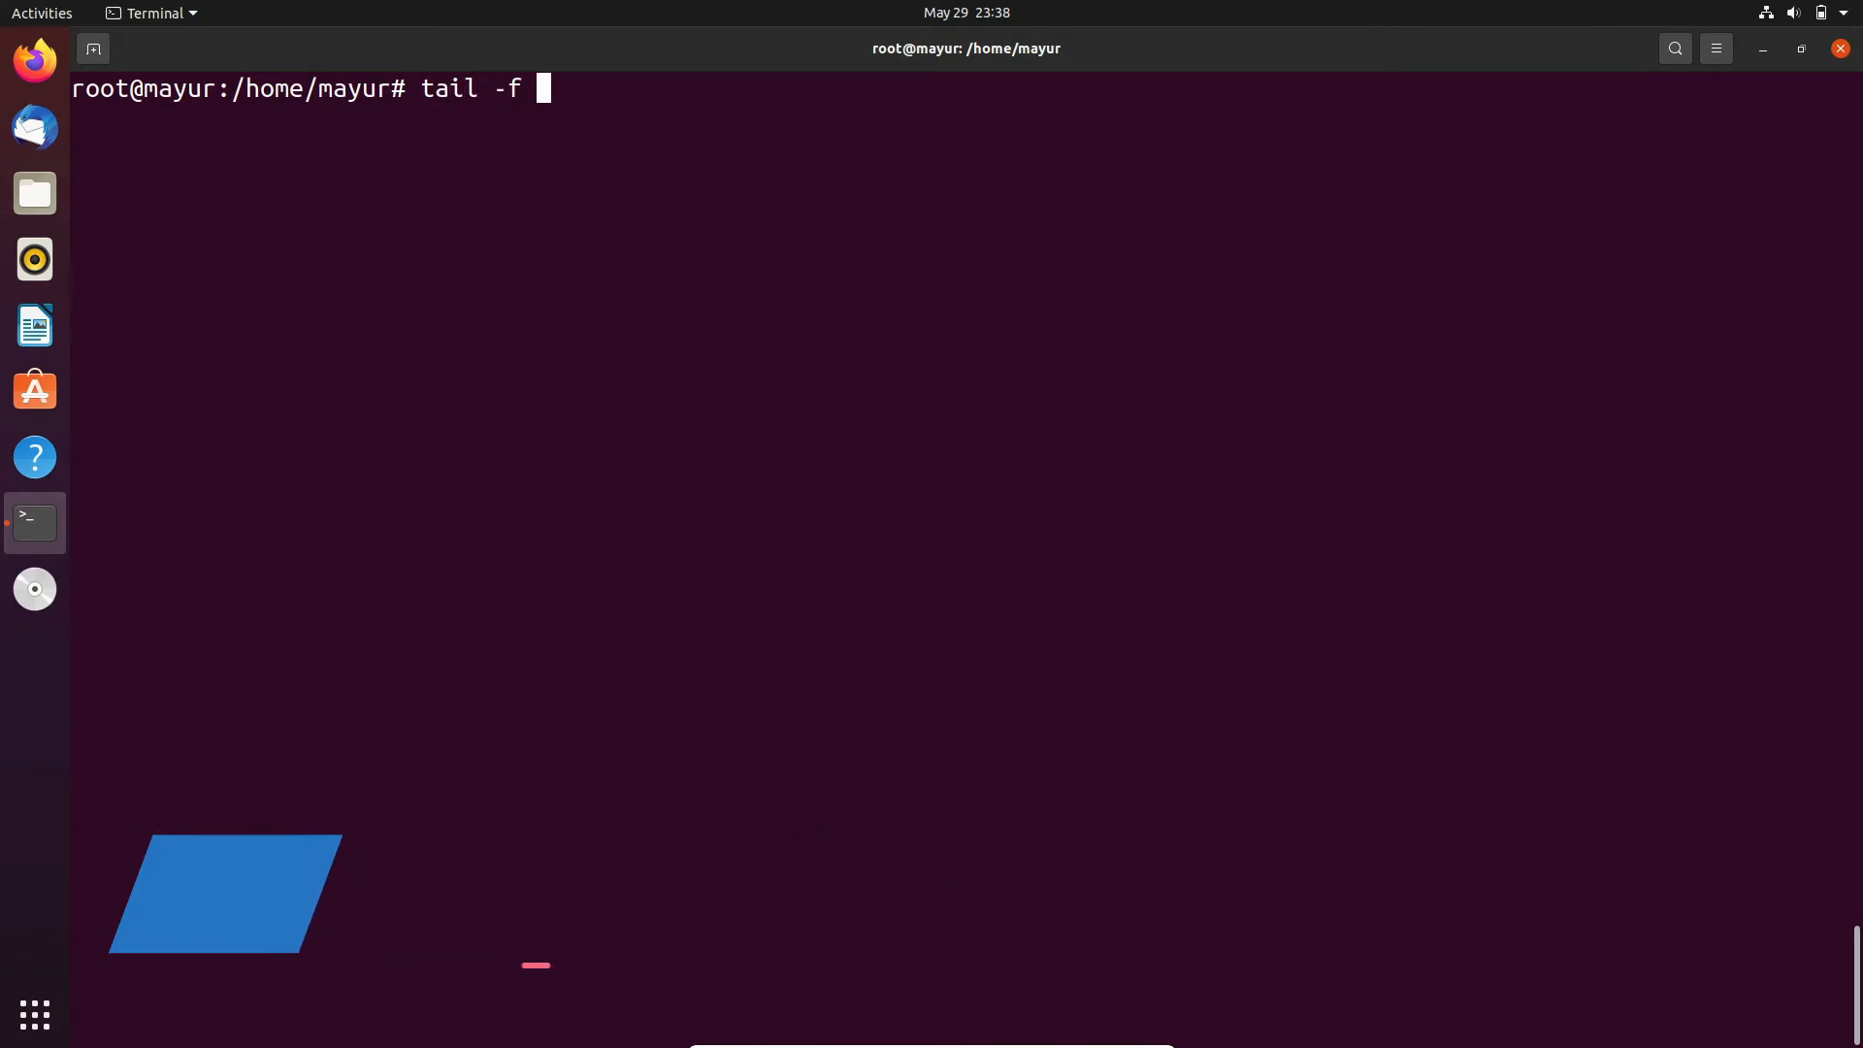
type("/var/log/apache2/error.log")
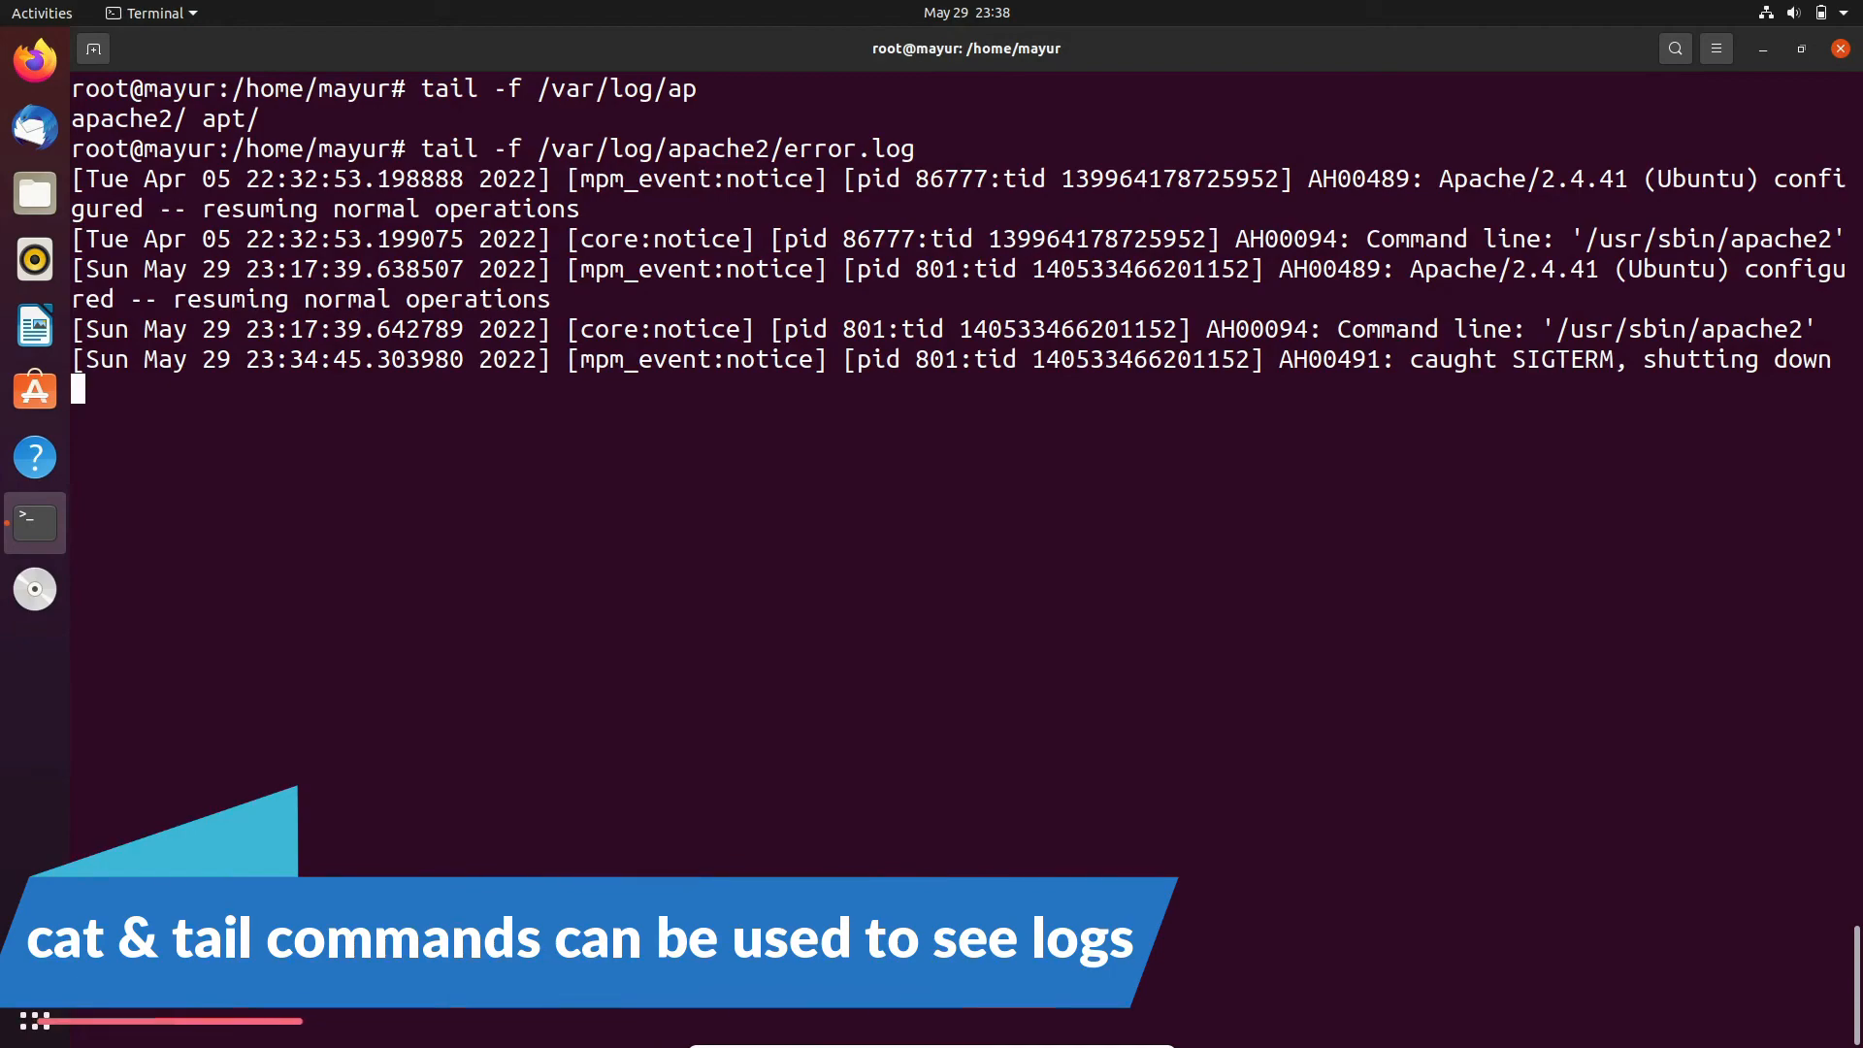
mouse_move(785, 298)
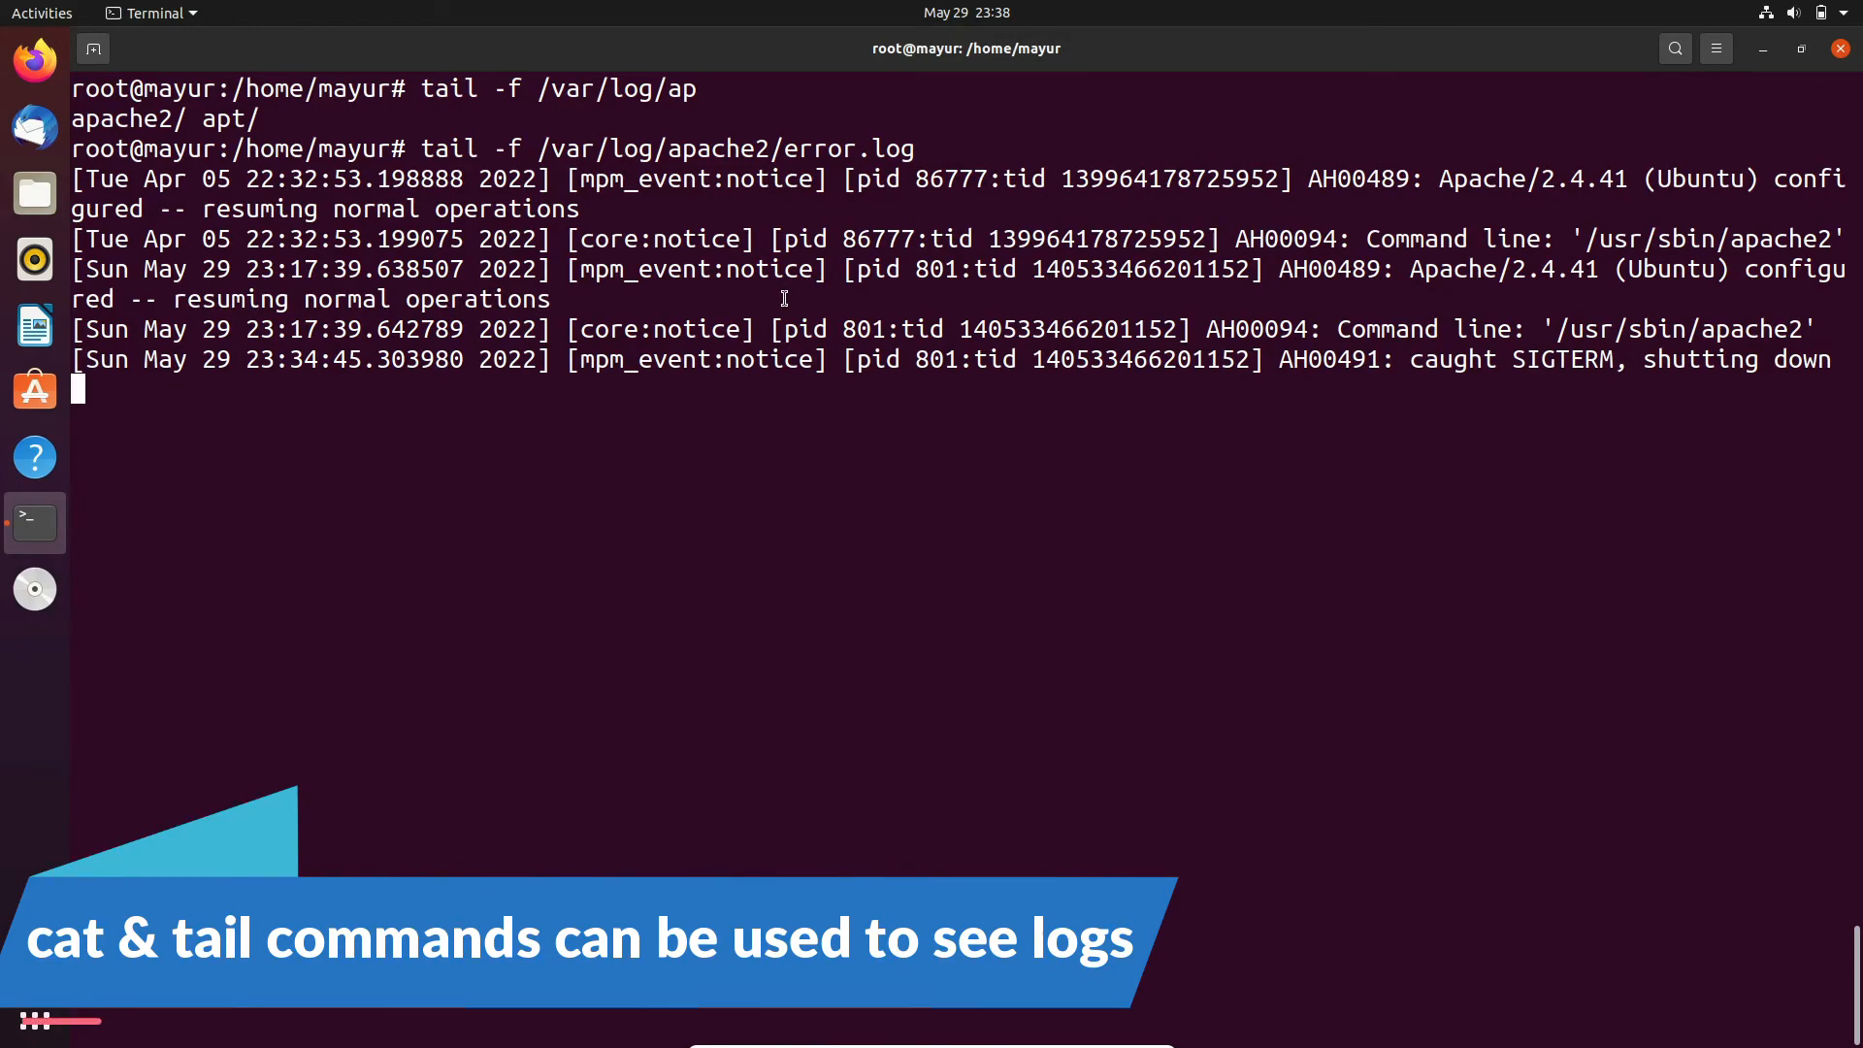